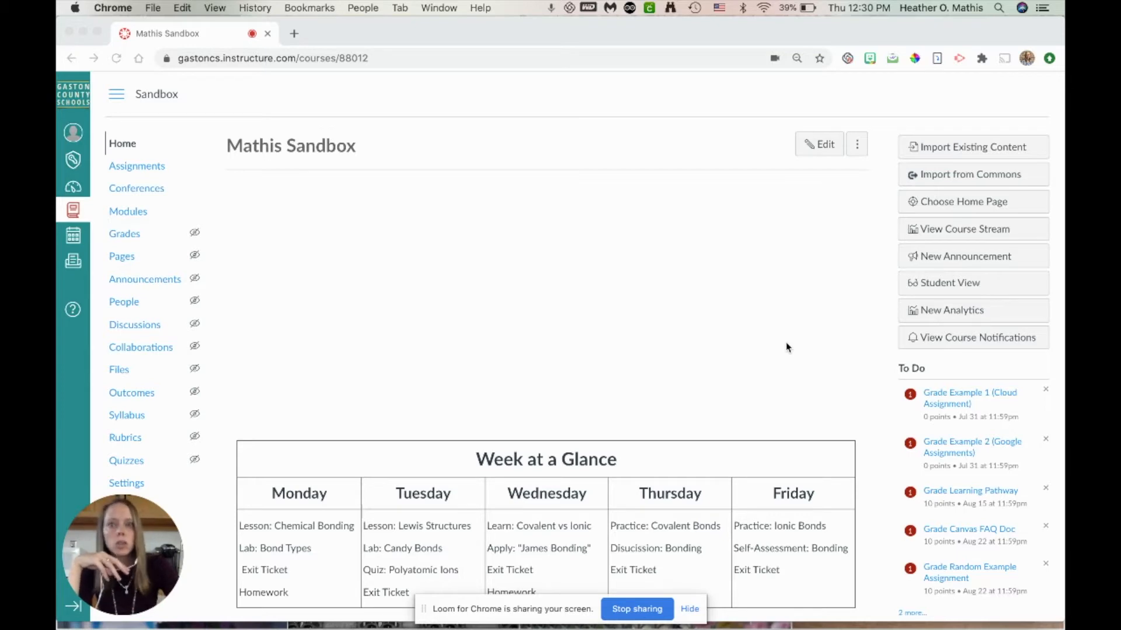
Put the course home page into edit mode and bring up the table insert grid
{"action": "scroll", "scroll_direction": "down", "scroll_amount": 3}
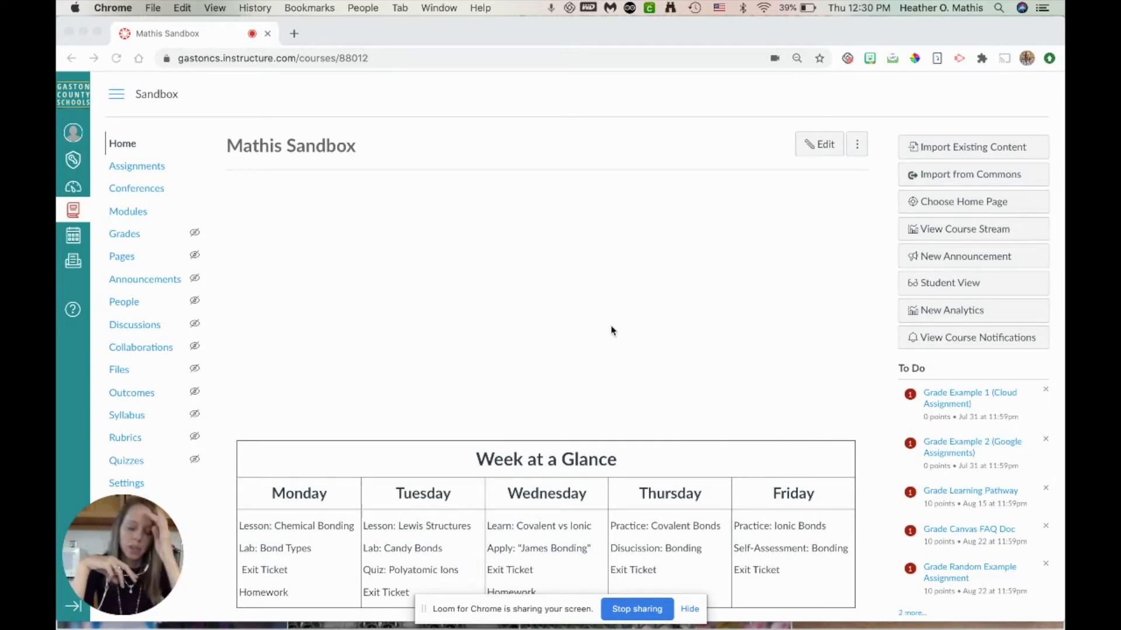
{"action": "scroll", "scroll_direction": "down", "scroll_amount": 3}
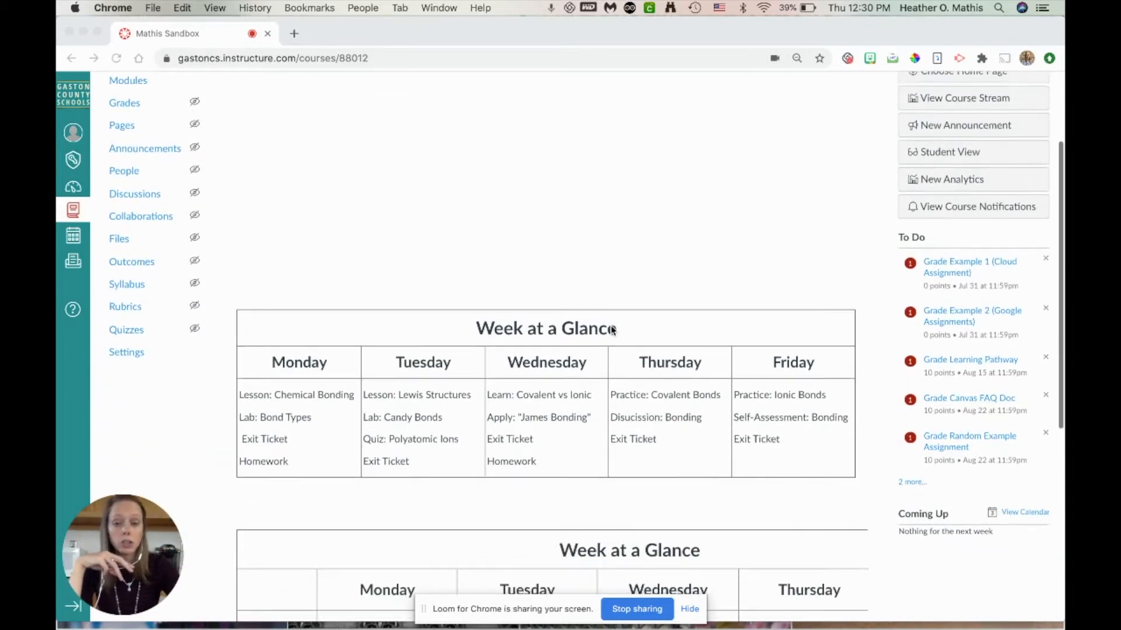
{"action": "scroll", "scroll_direction": "down", "scroll_amount": 3}
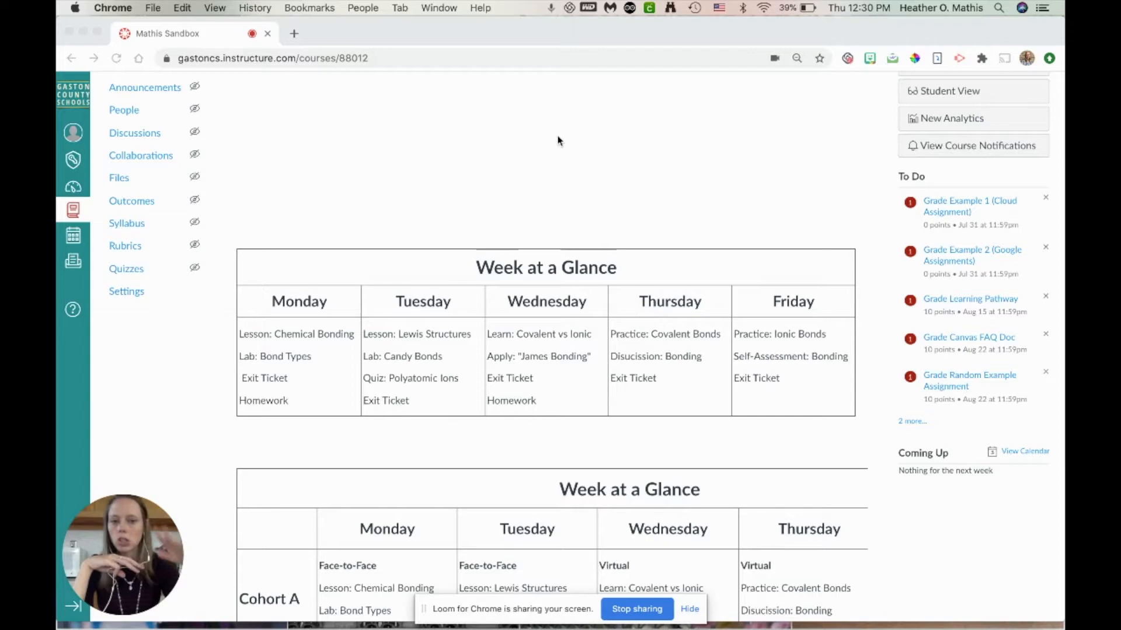
{"action": "scroll", "scroll_direction": "down", "scroll_amount": 3}
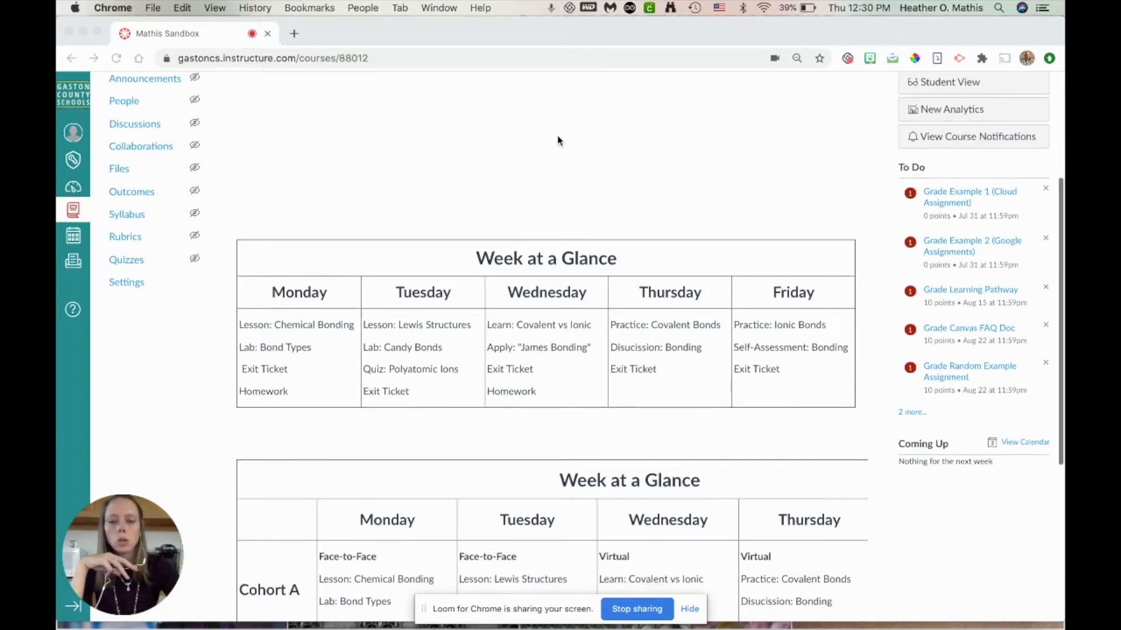
{"action": "scroll", "scroll_direction": "down", "scroll_amount": 3}
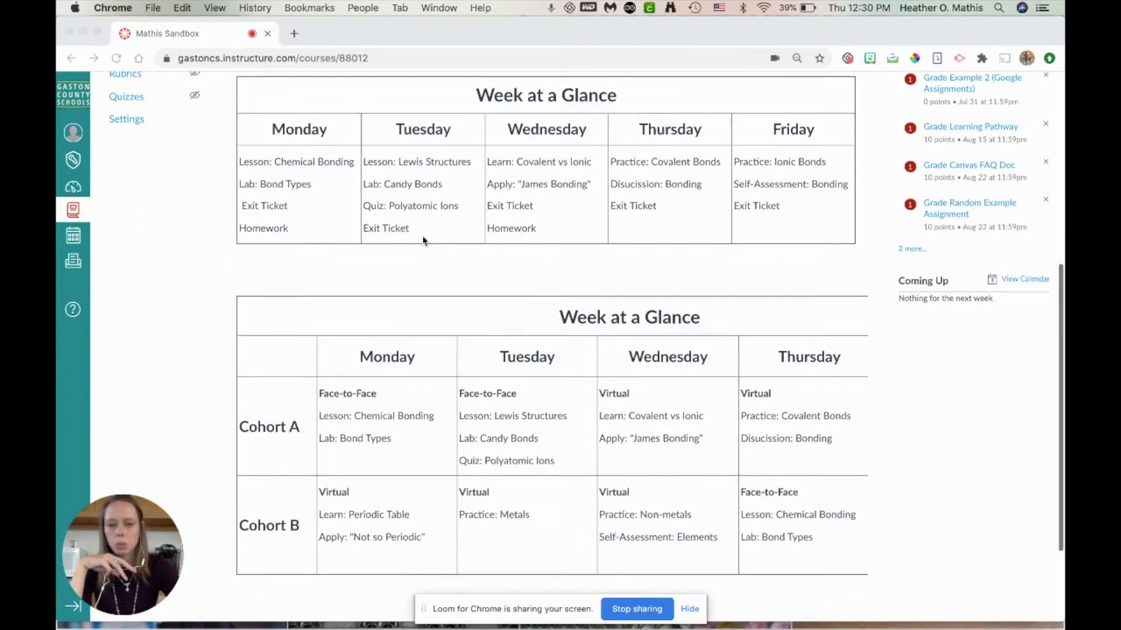
{"action": "scroll", "scroll_direction": "down", "scroll_amount": 3}
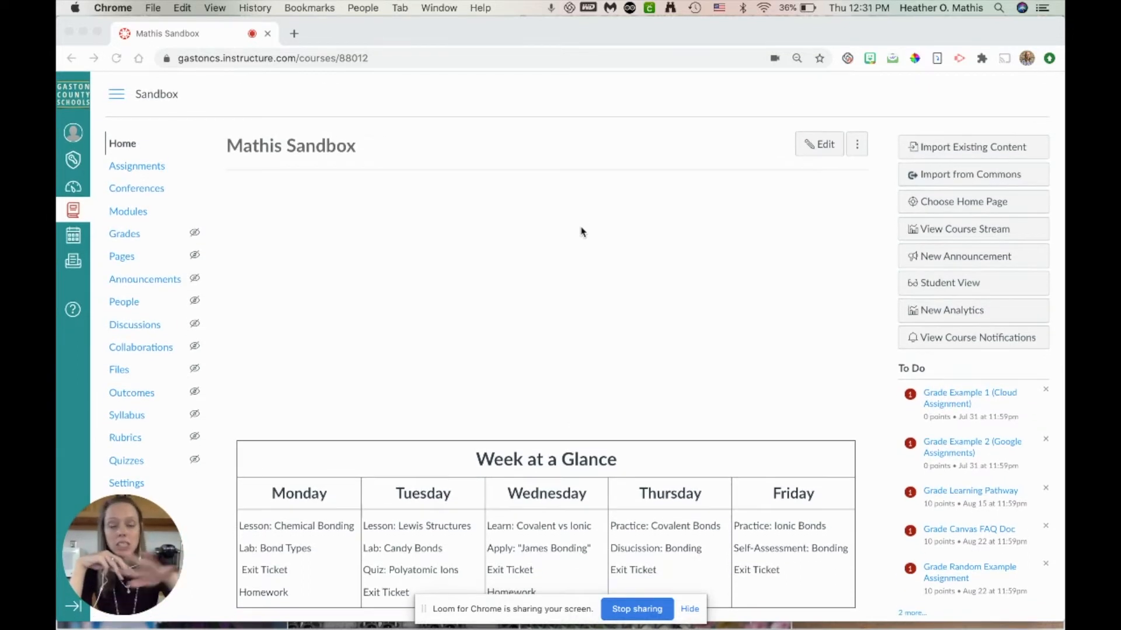
{"action": "mouse_move", "coordinate": [809, 185]}
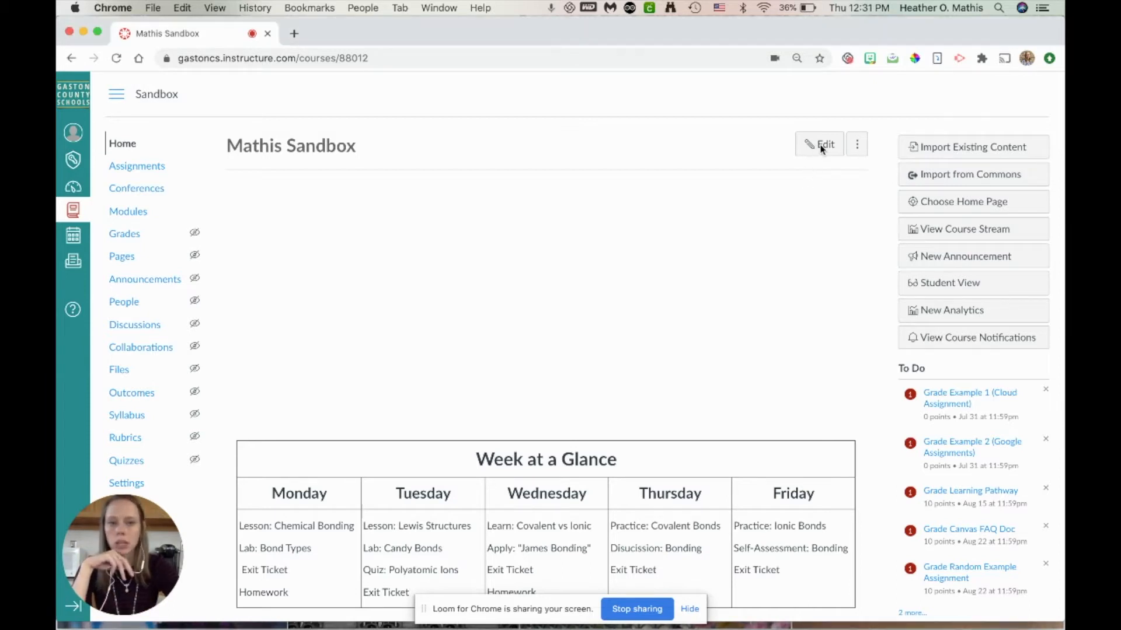
{"action": "left_click", "coordinate": [821, 145]}
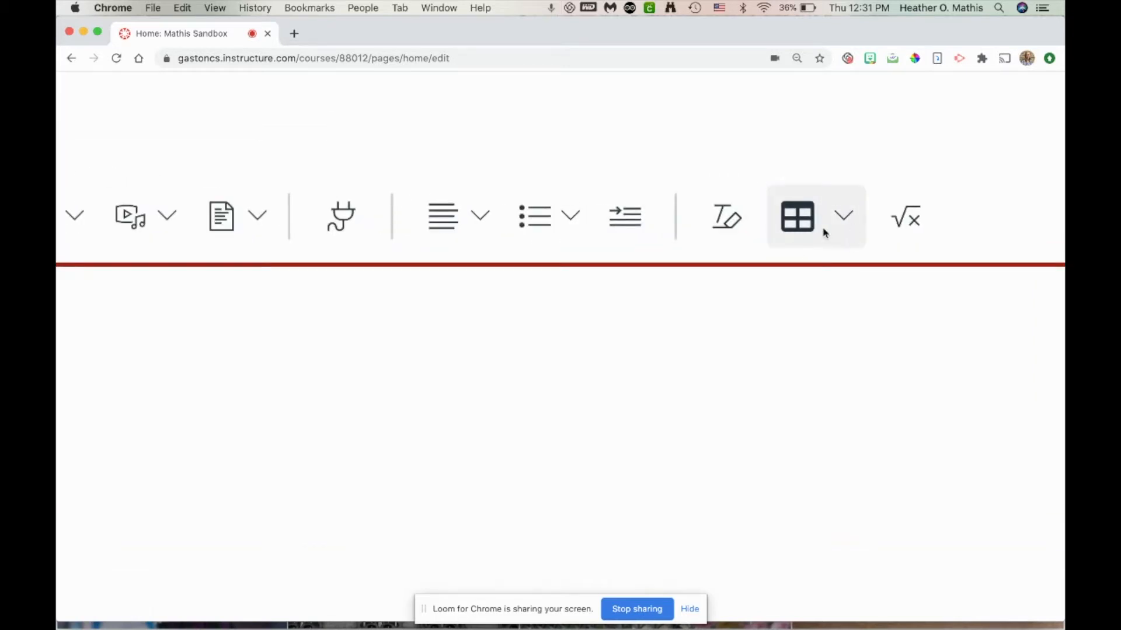
{"action": "mouse_move", "coordinate": [844, 217]}
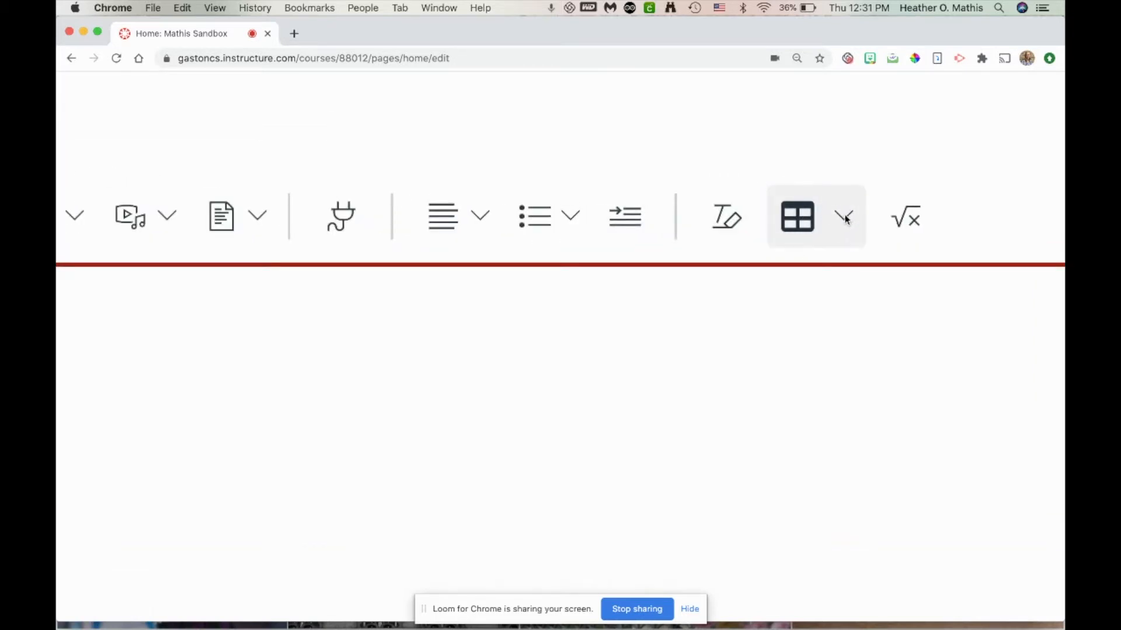
{"action": "left_click", "coordinate": [844, 218]}
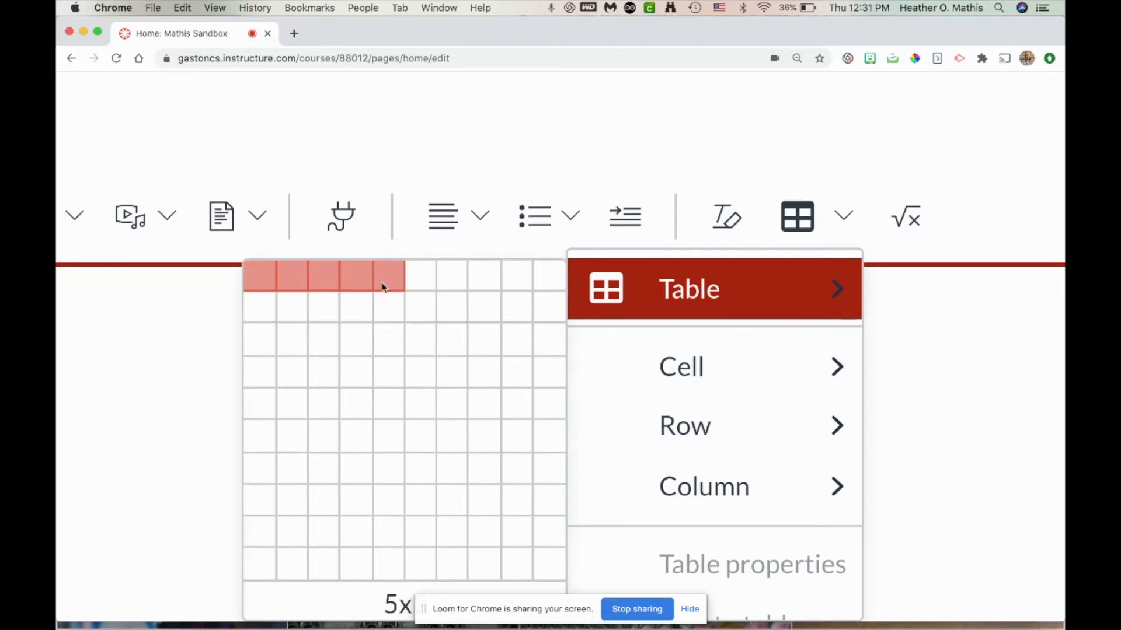
{"action": "mouse_move", "coordinate": [390, 288]}
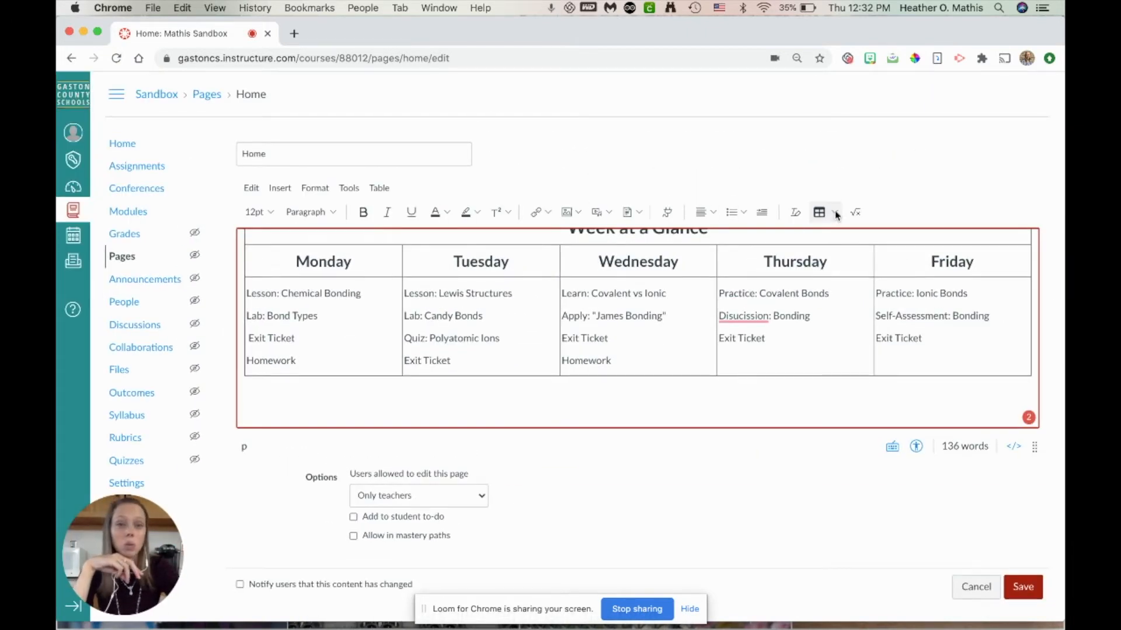
Insert a 5-column table with day headings and Lesson, Quiz, Assignment, Exit, Homework under Monday
{"action": "left_click", "coordinate": [833, 213]}
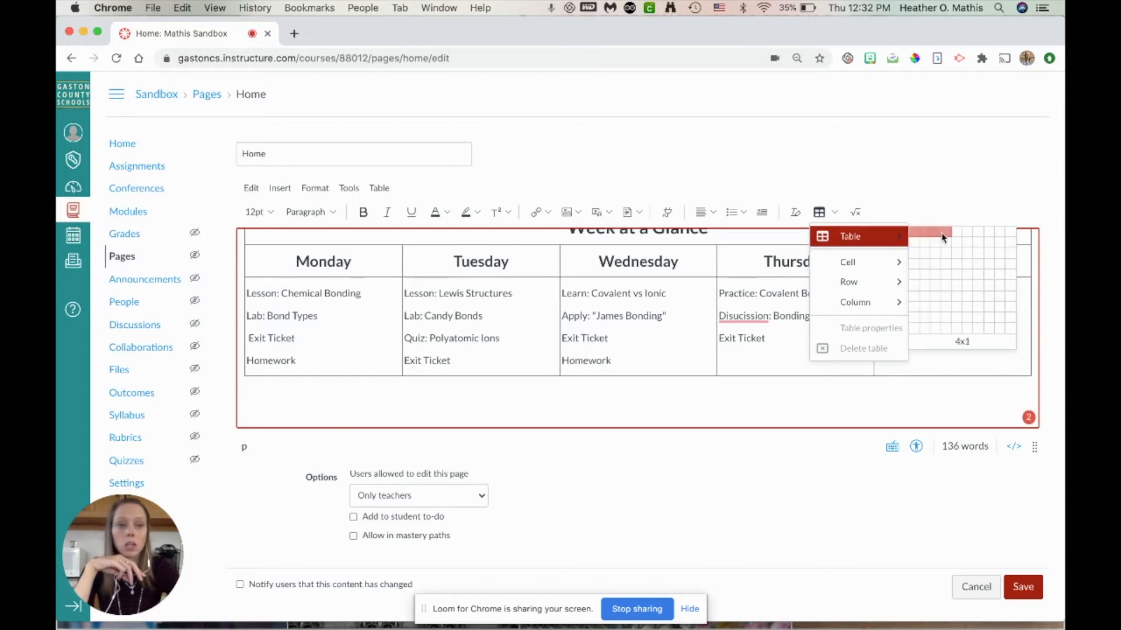
{"action": "mouse_move", "coordinate": [961, 243]}
{"action": "type", "text": "Lesson"}
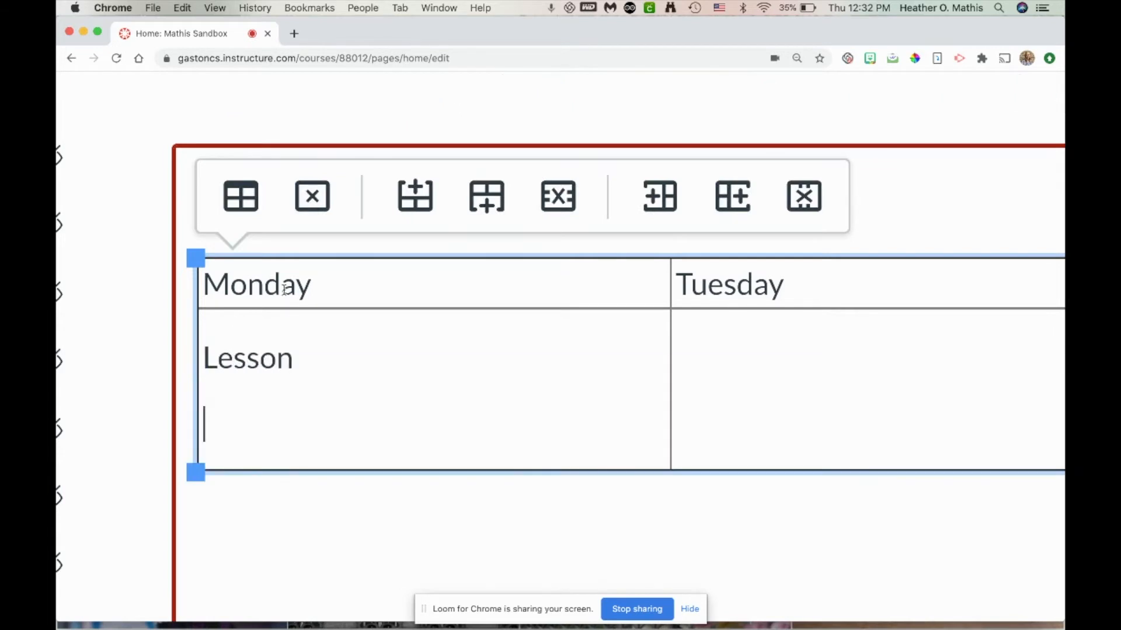
{"action": "type", "text": "Quiz"}
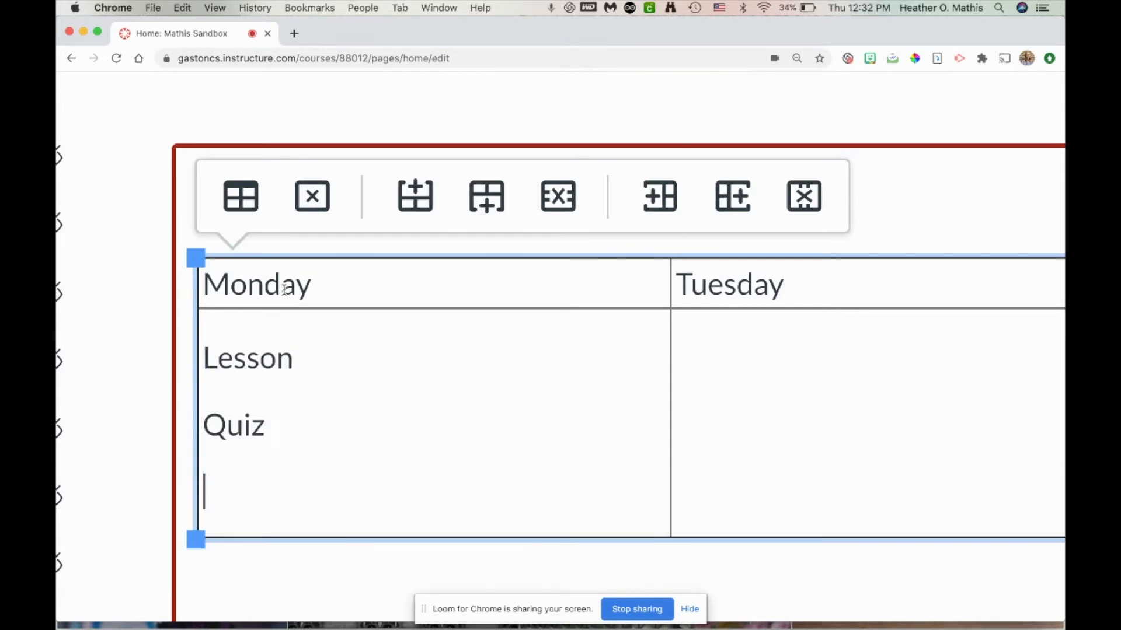
{"action": "type", "text": "Assignment"}
{"action": "type", "text": "Exit"}
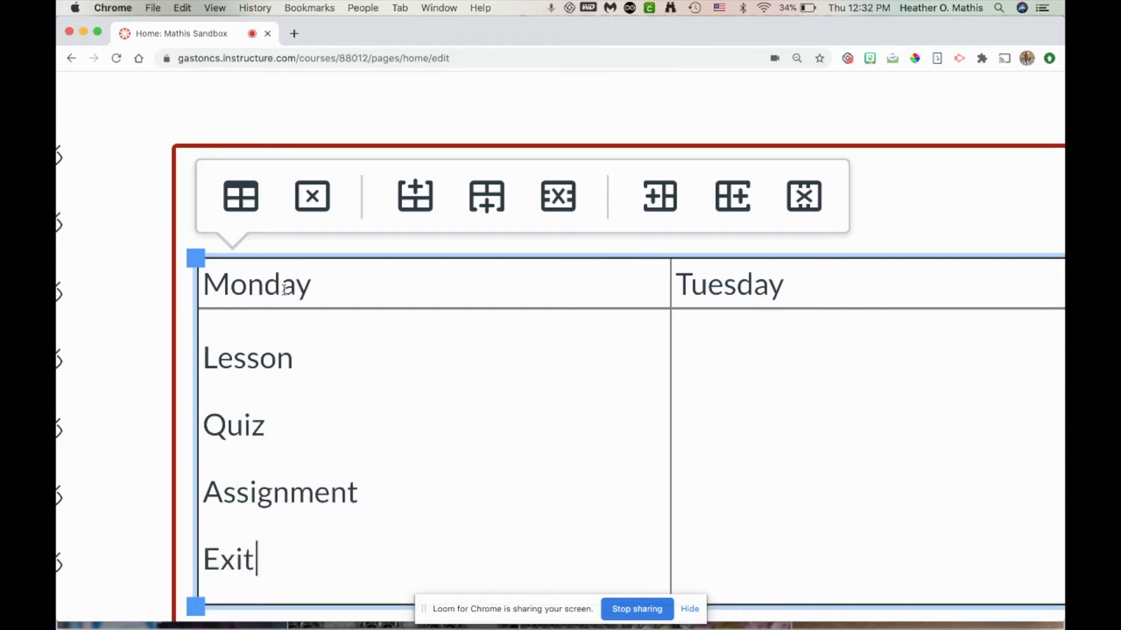
{"action": "type", "text": "Ho"}
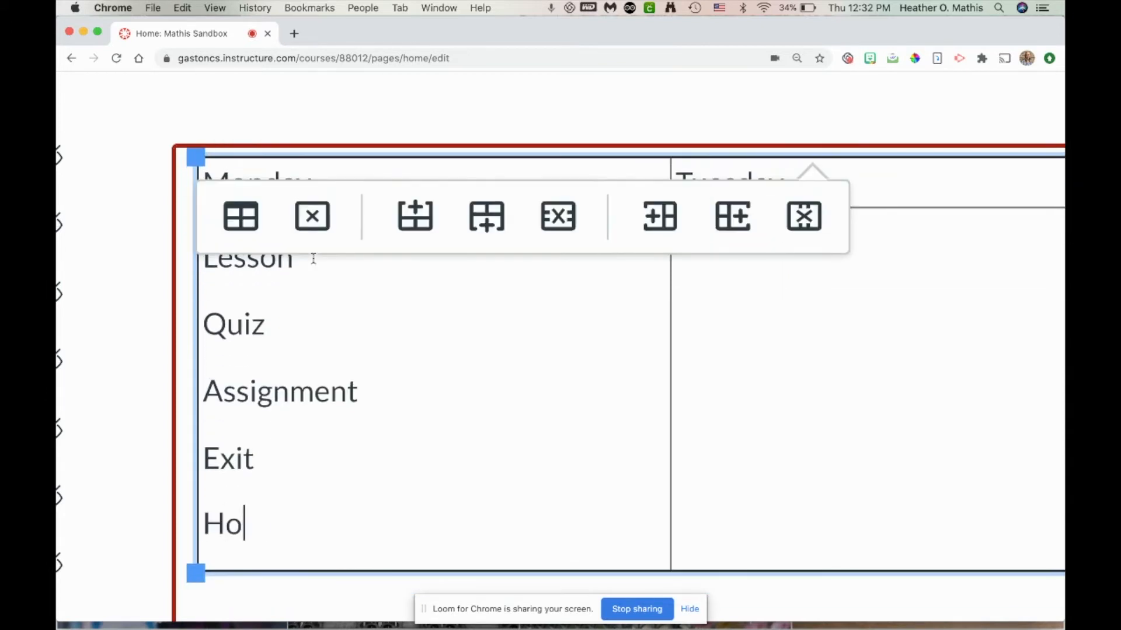
{"action": "type", "text": "mewoork"}
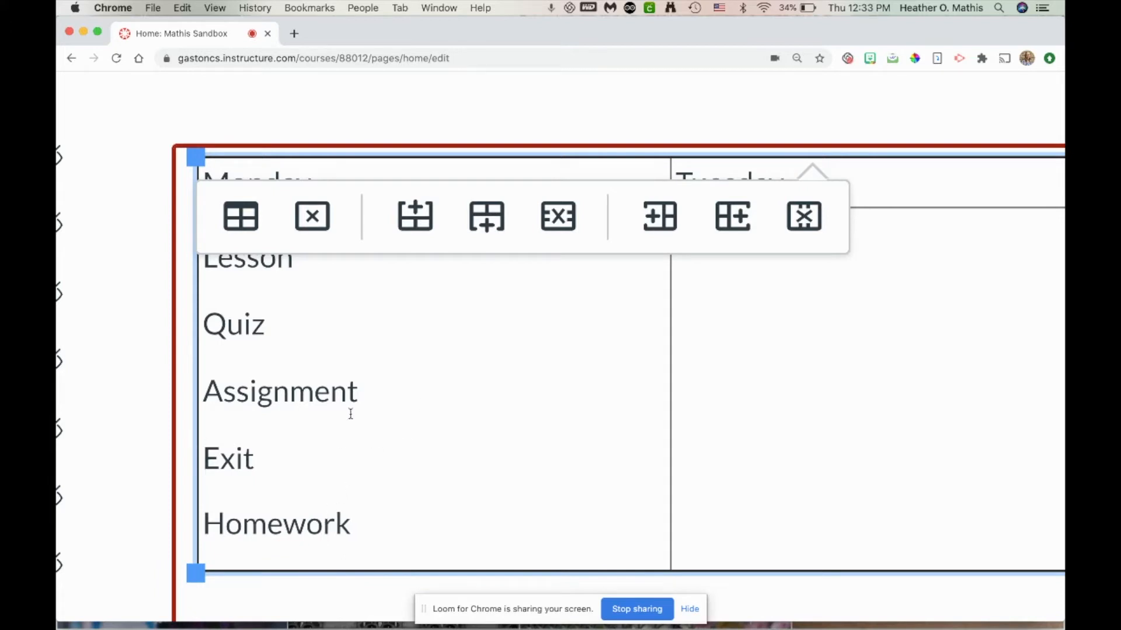
{"action": "scroll", "scroll_direction": "down", "scroll_amount": 3}
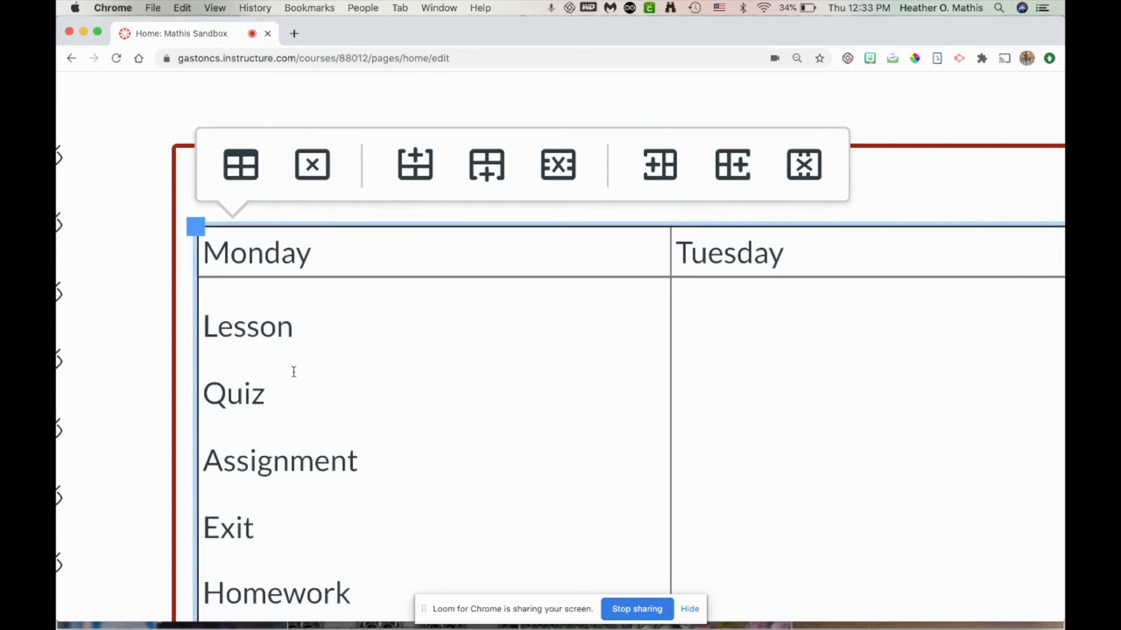
{"action": "mouse_move", "coordinate": [290, 380]}
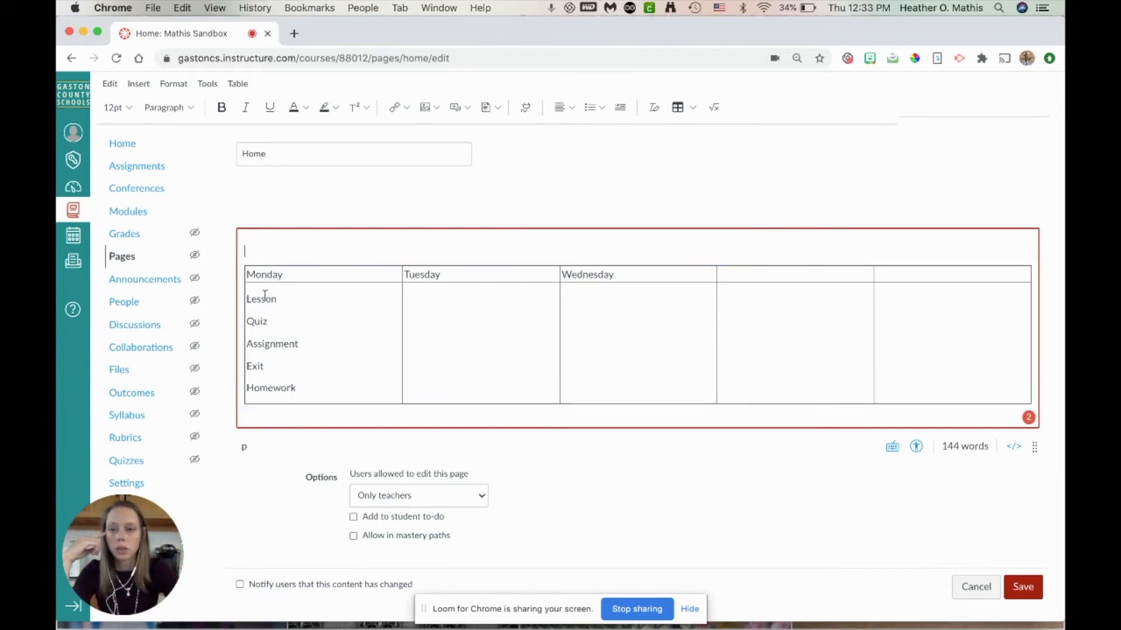
{"action": "mouse_move", "coordinate": [272, 226]}
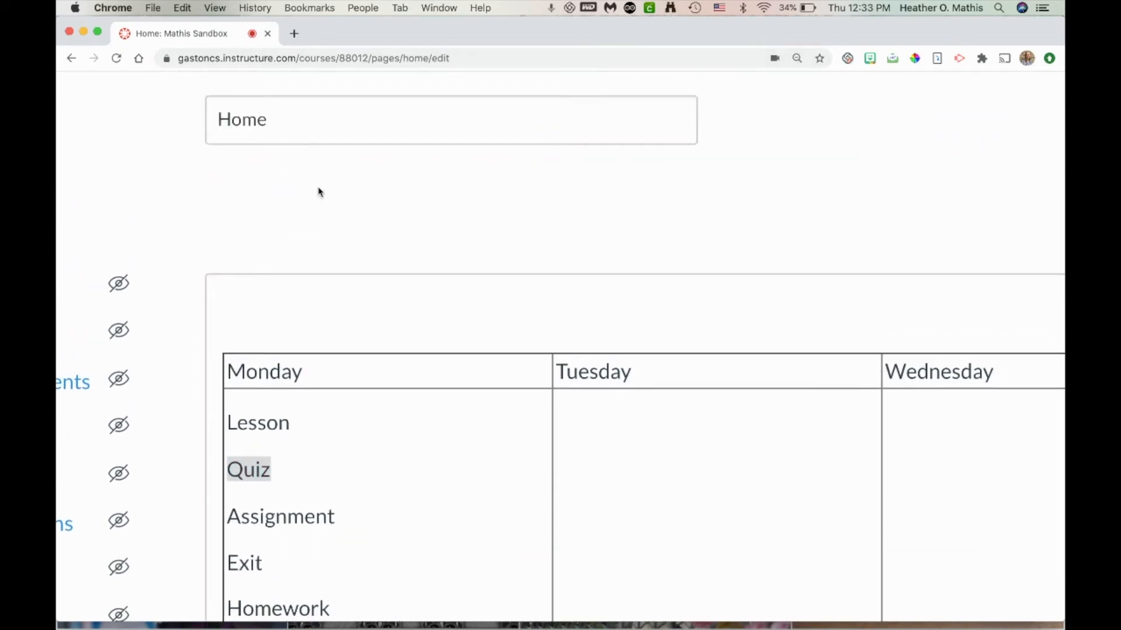
{"action": "mouse_move", "coordinate": [245, 228]}
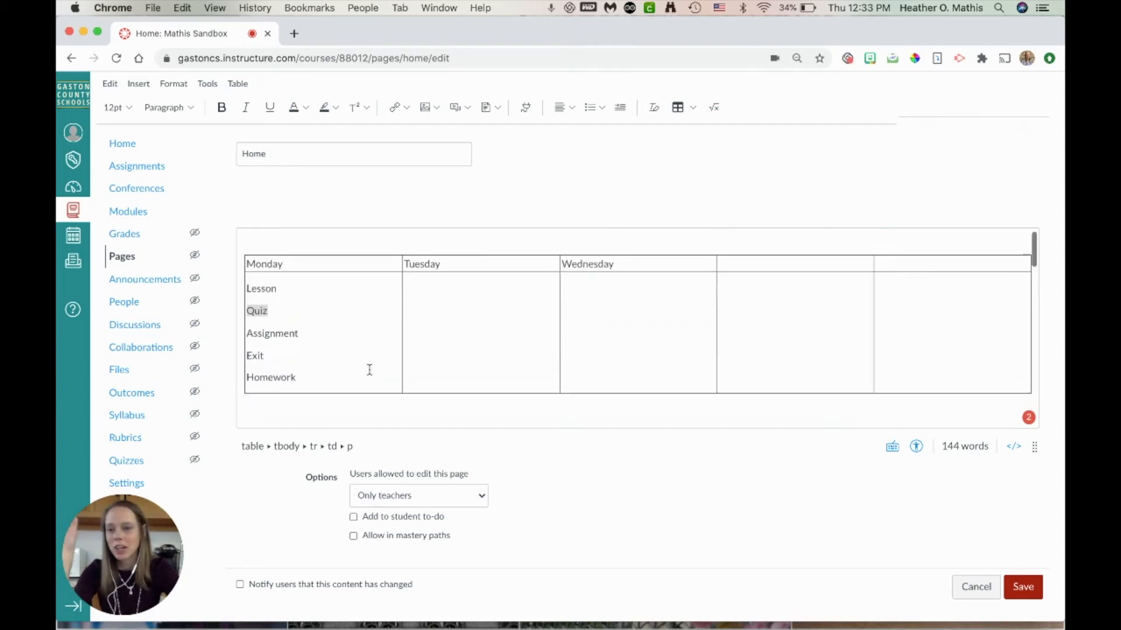
{"action": "scroll", "scroll_direction": "down", "scroll_amount": 3}
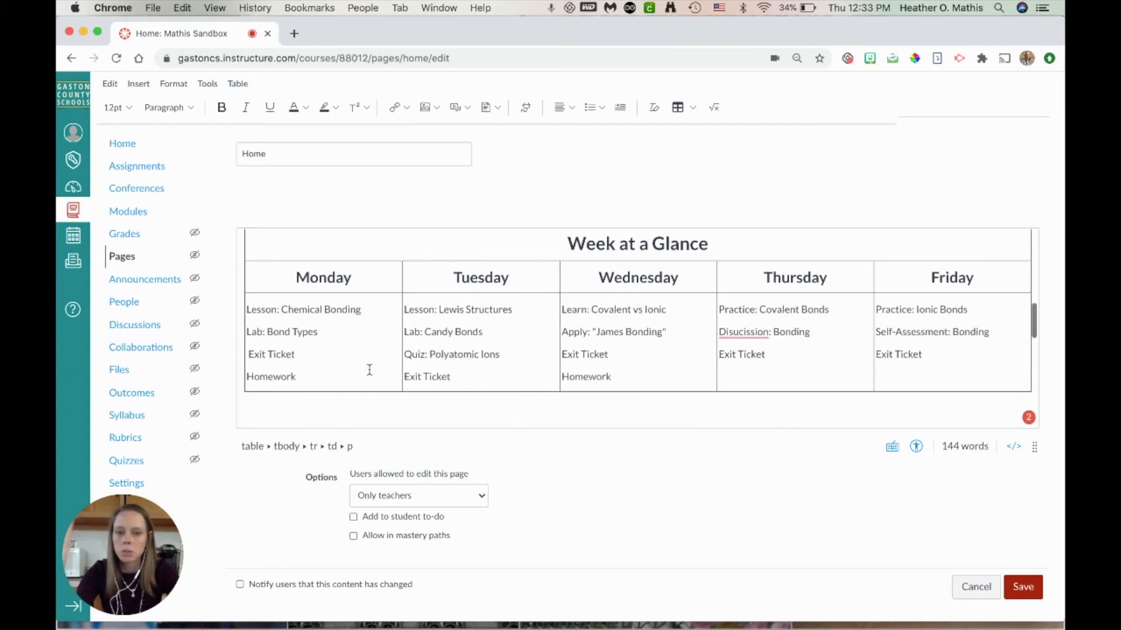
{"action": "left_click", "coordinate": [744, 331]}
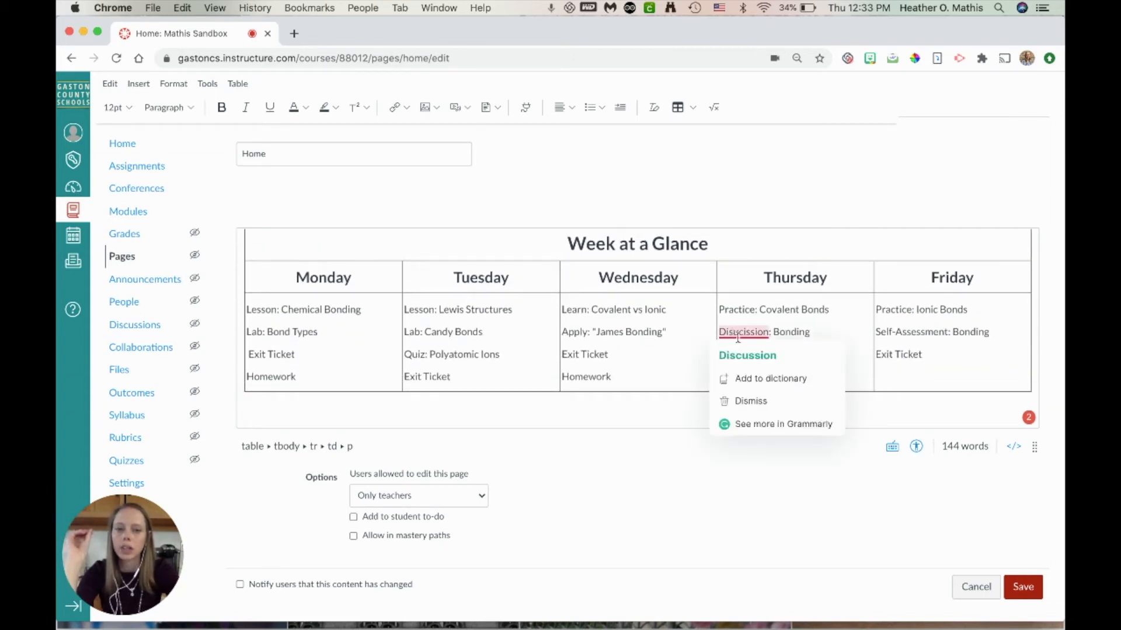
{"action": "left_click", "coordinate": [770, 379]}
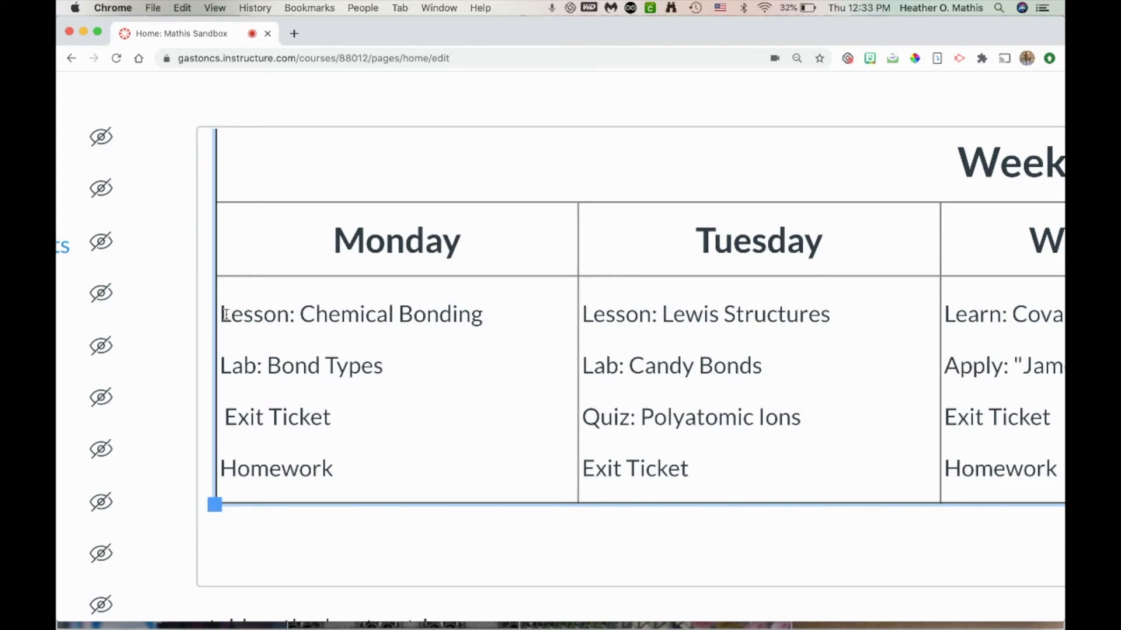
Select the Monday lesson text 'Chemical Bonding' for linking
{"action": "left_click", "coordinate": [315, 314]}
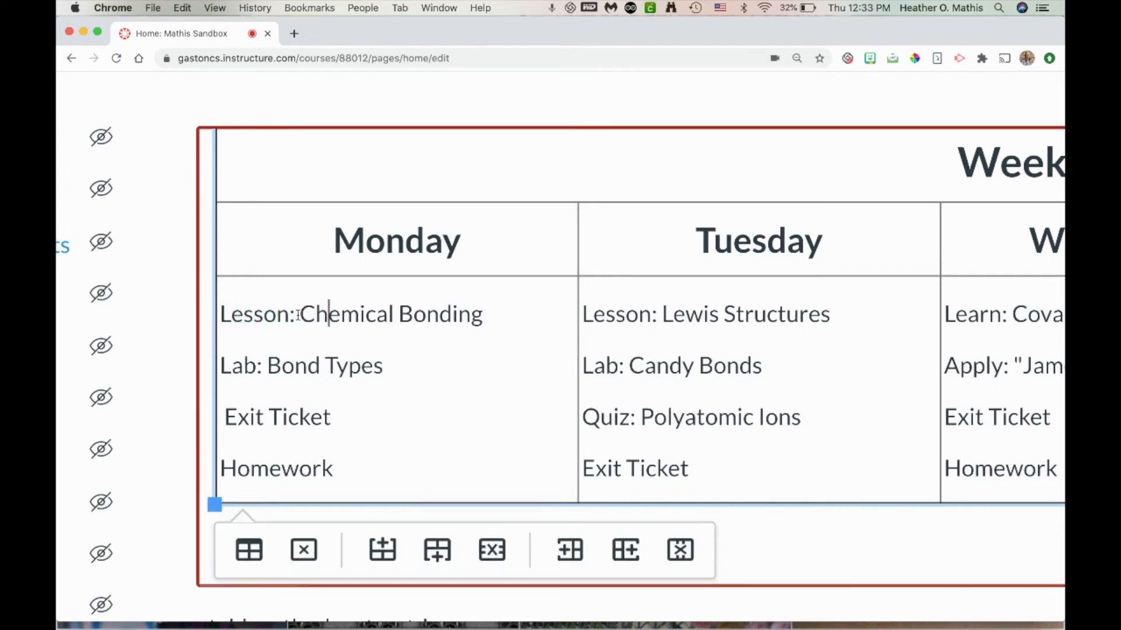
{"action": "left_click_drag", "start_coordinate": [300, 314], "coordinate": [482, 314]}
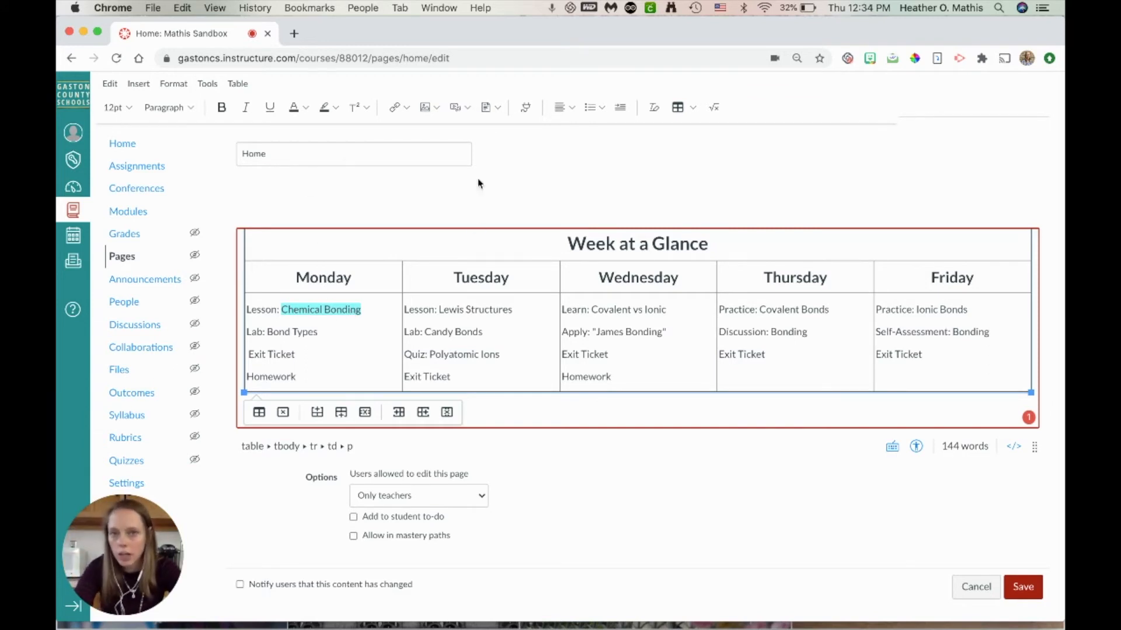
{"action": "mouse_move", "coordinate": [733, 137]}
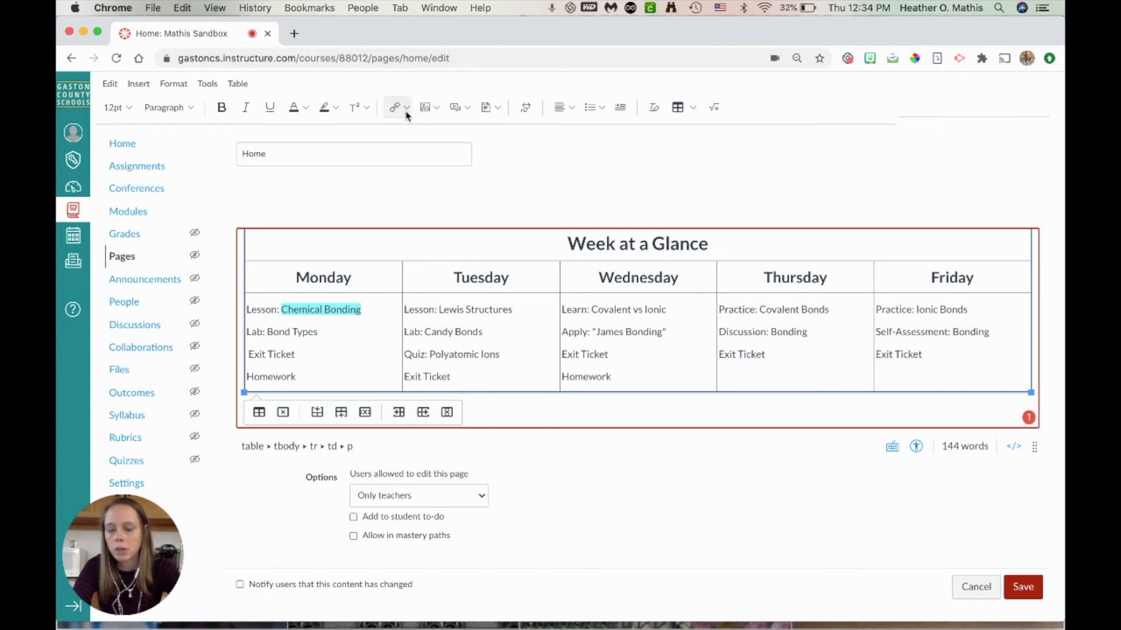
{"action": "left_click", "coordinate": [407, 107]}
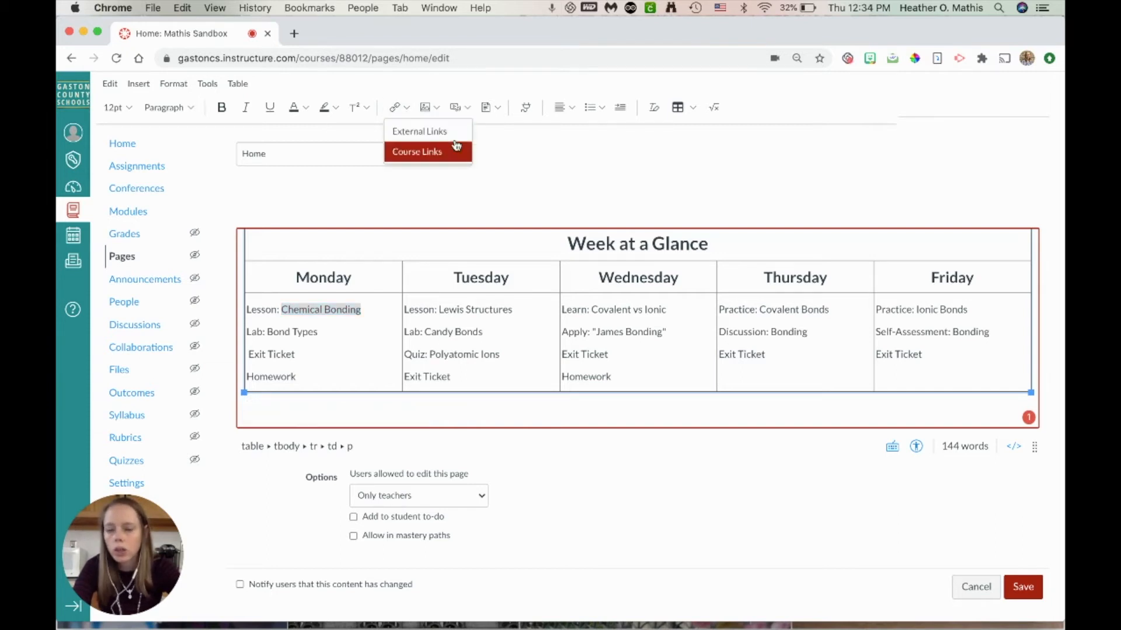
{"action": "mouse_move", "coordinate": [449, 154]}
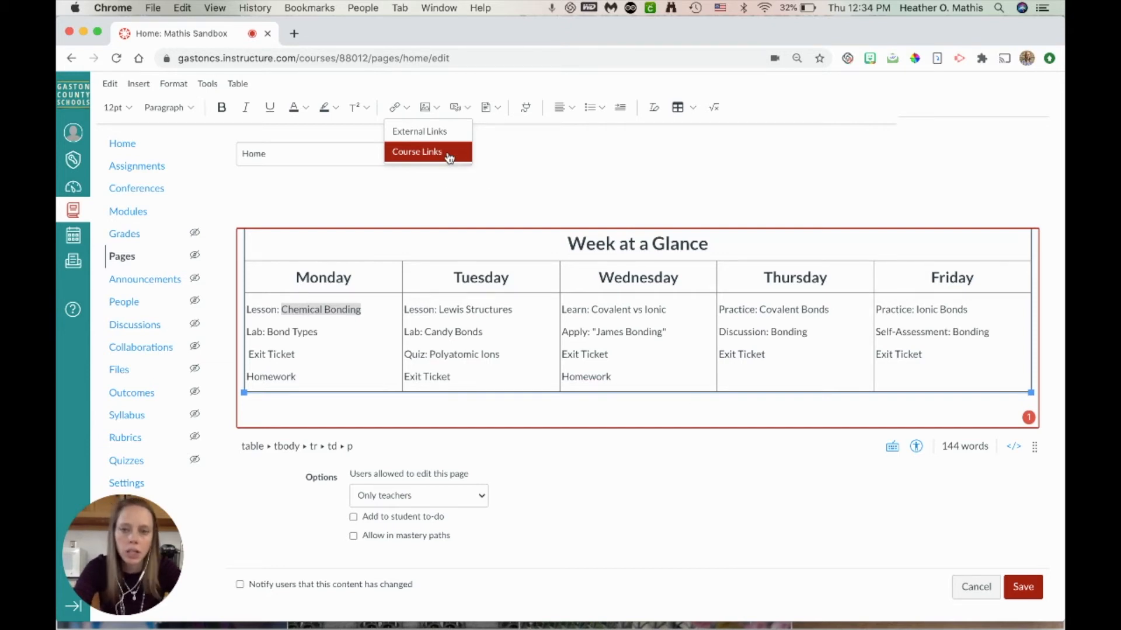
Link 'Chemical Bonding' to a course page via Course Links > Pages
{"action": "left_click", "coordinate": [416, 152]}
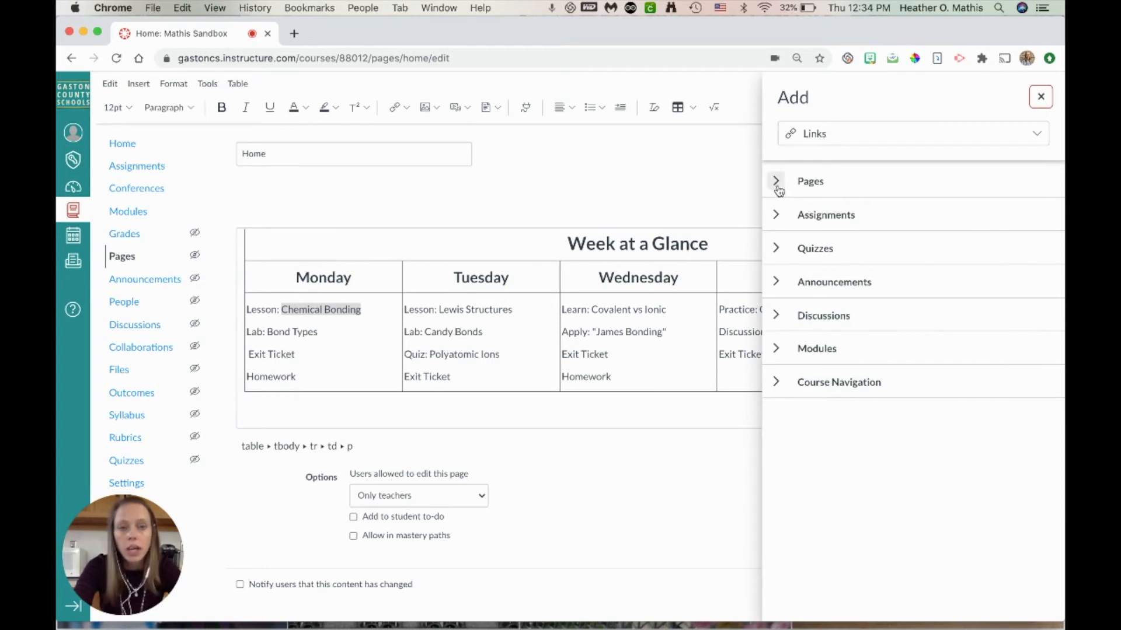
{"action": "mouse_move", "coordinate": [814, 361]}
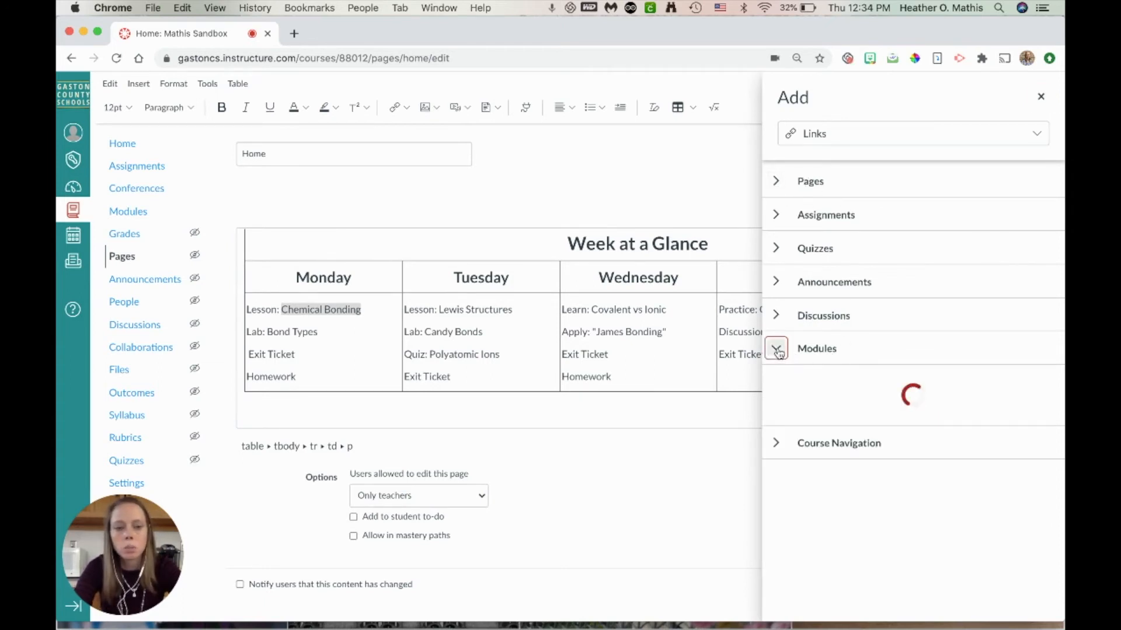
{"action": "left_click", "coordinate": [775, 348]}
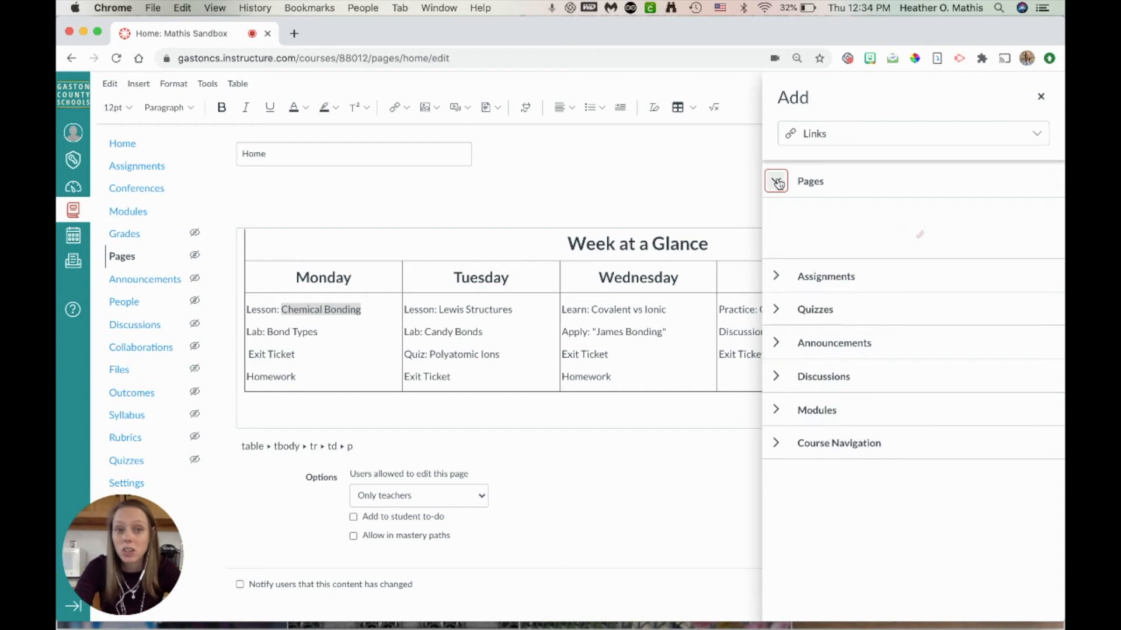
{"action": "left_click", "coordinate": [775, 181]}
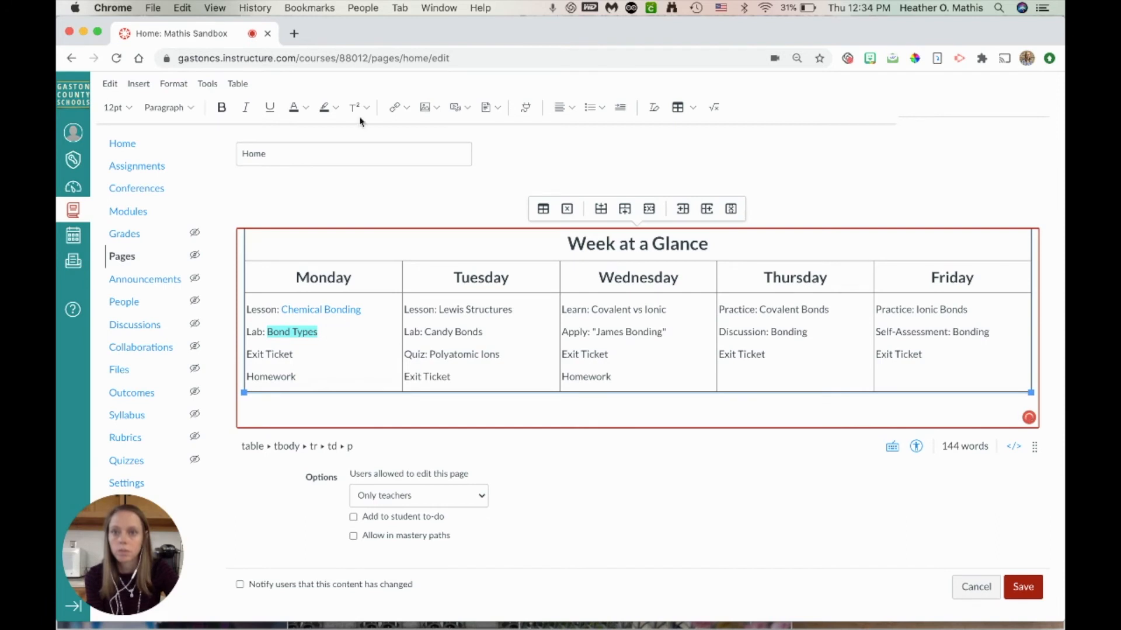
{"action": "left_click", "coordinate": [407, 107]}
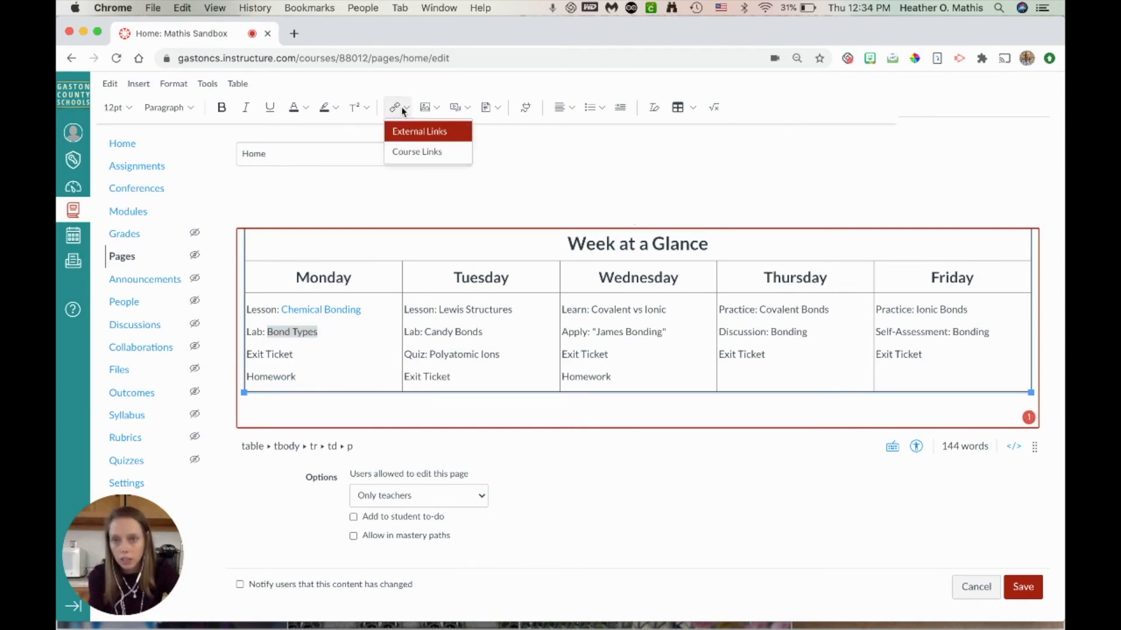
{"action": "left_click", "coordinate": [415, 150]}
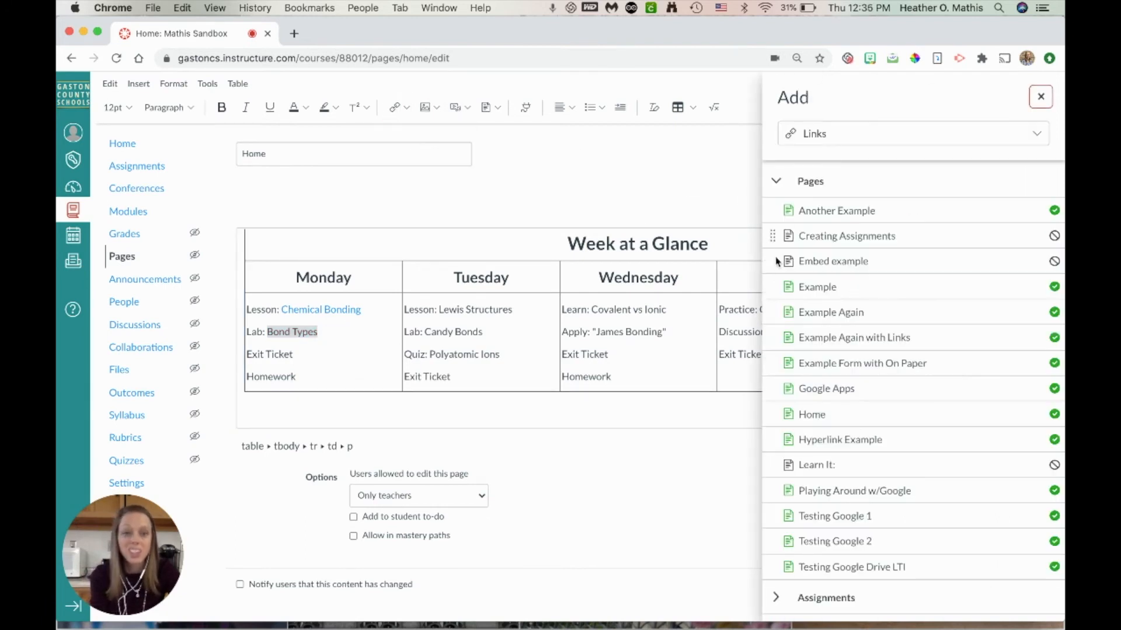
{"action": "left_click", "coordinate": [776, 181]}
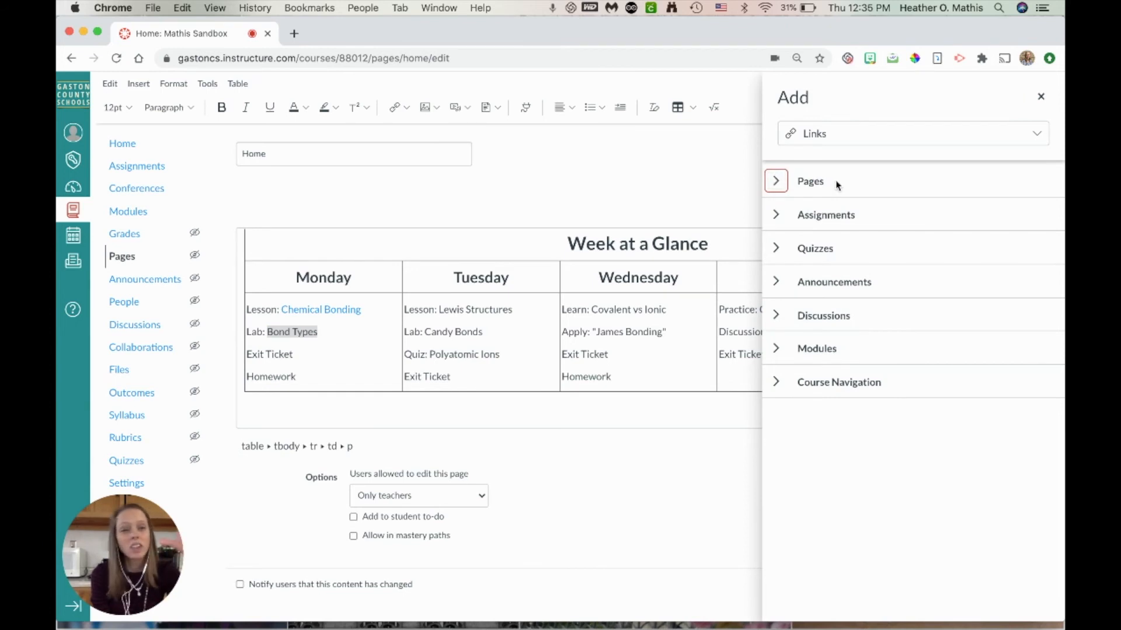
{"action": "mouse_move", "coordinate": [815, 212]}
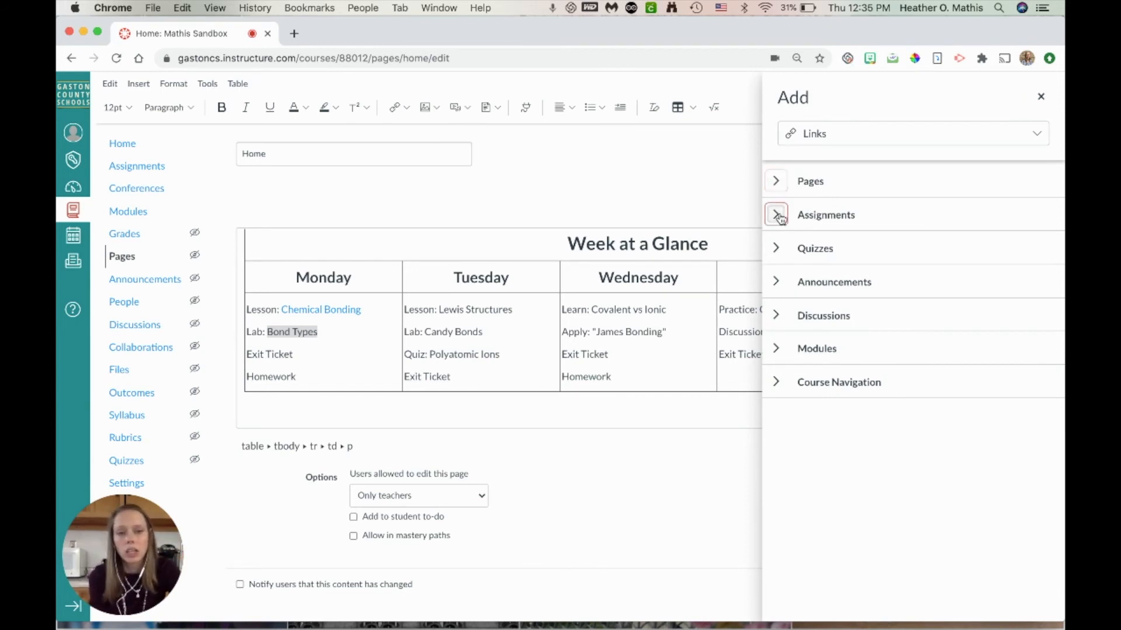
{"action": "left_click", "coordinate": [775, 214]}
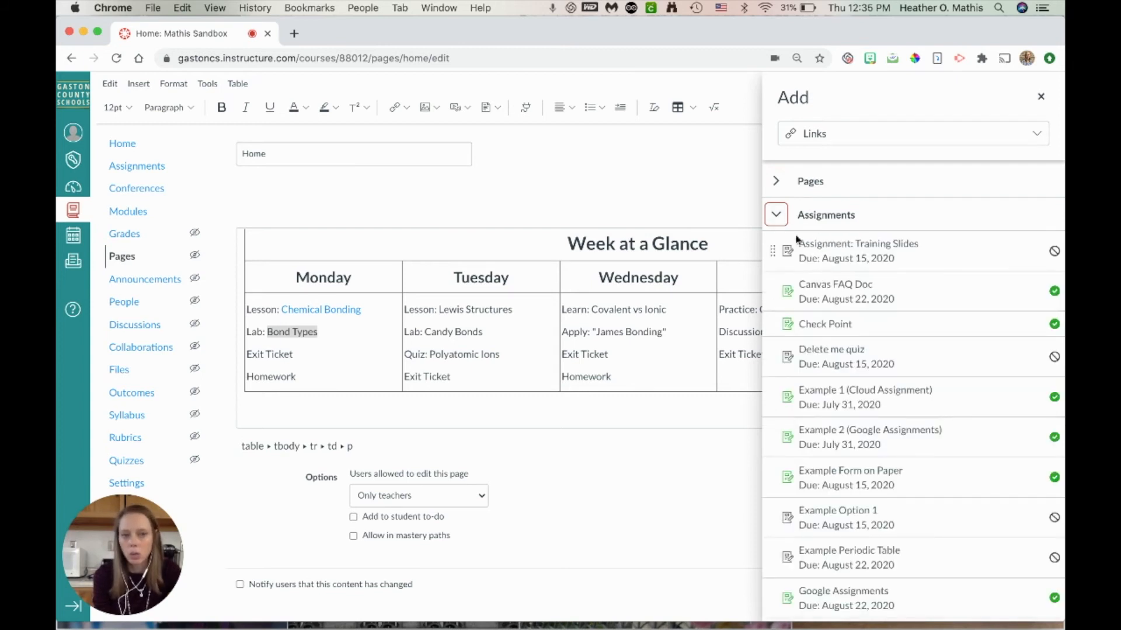
{"action": "left_click", "coordinate": [776, 214]}
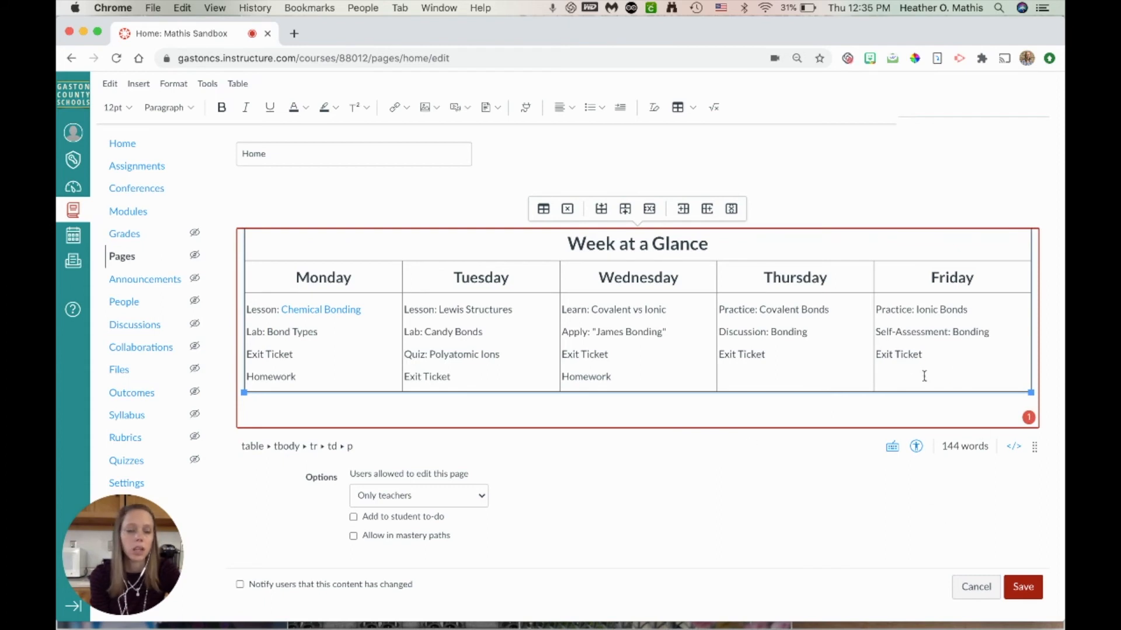
{"action": "mouse_move", "coordinate": [896, 303]}
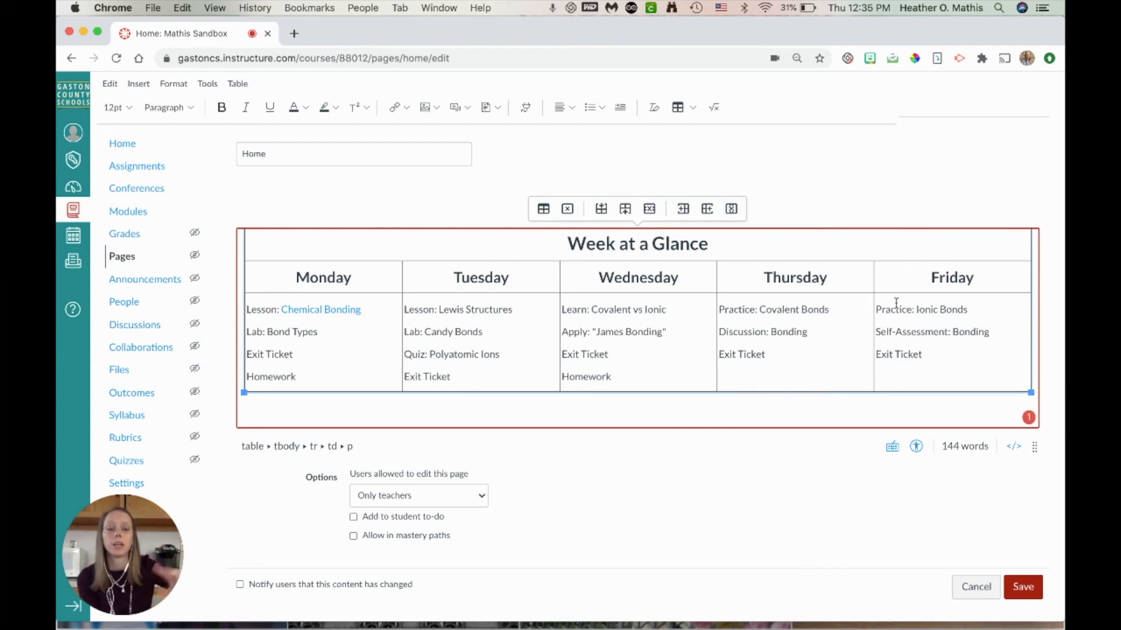
Save the home page and follow the Chemical Bonding link to confirm it opens its page
{"action": "left_click", "coordinate": [1023, 587]}
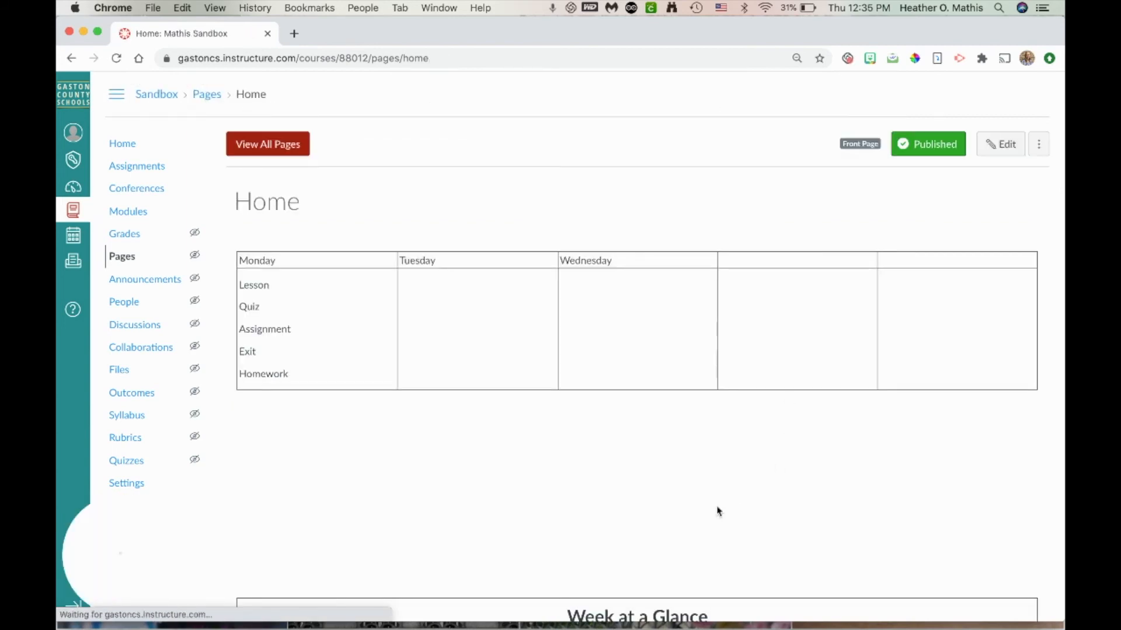
{"action": "scroll", "scroll_direction": "down", "scroll_amount": 3}
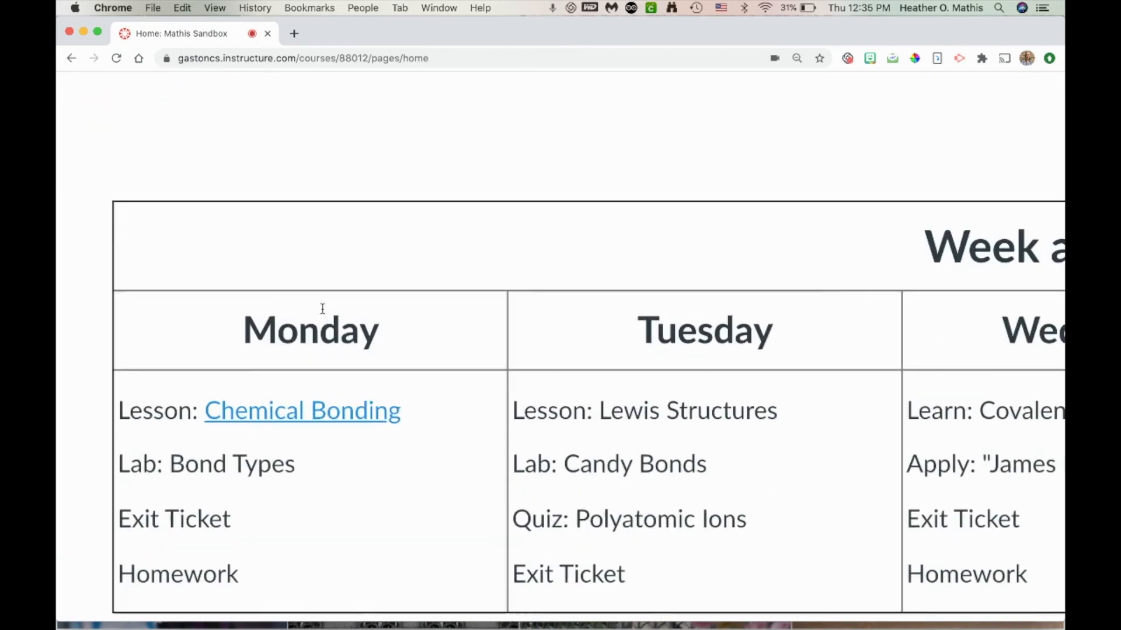
{"action": "mouse_move", "coordinate": [287, 421]}
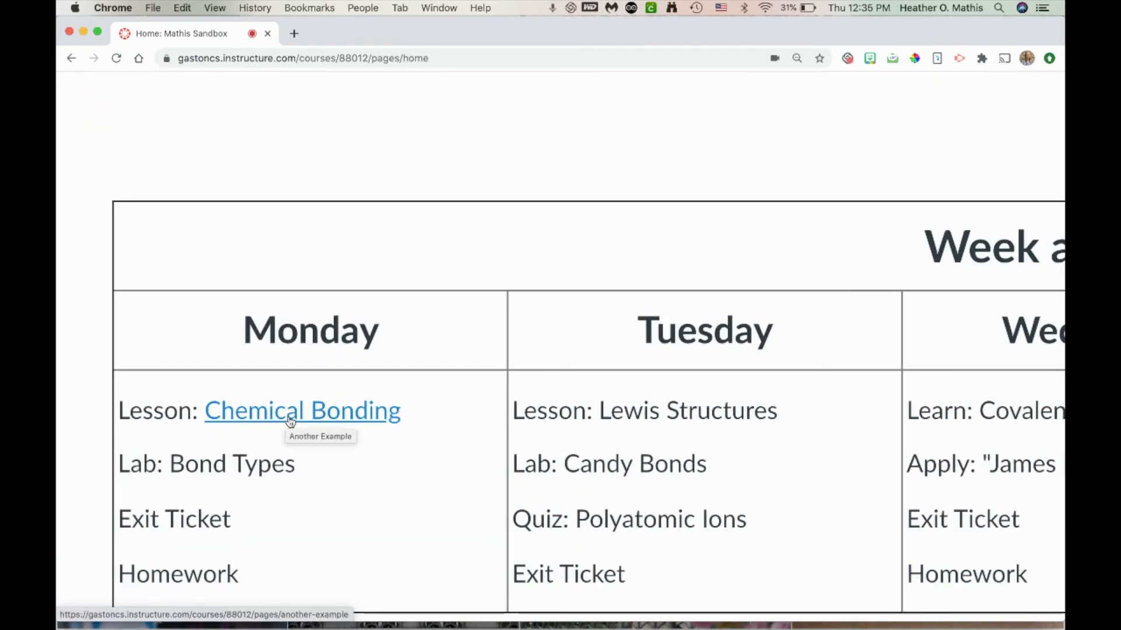
{"action": "left_click", "coordinate": [301, 411]}
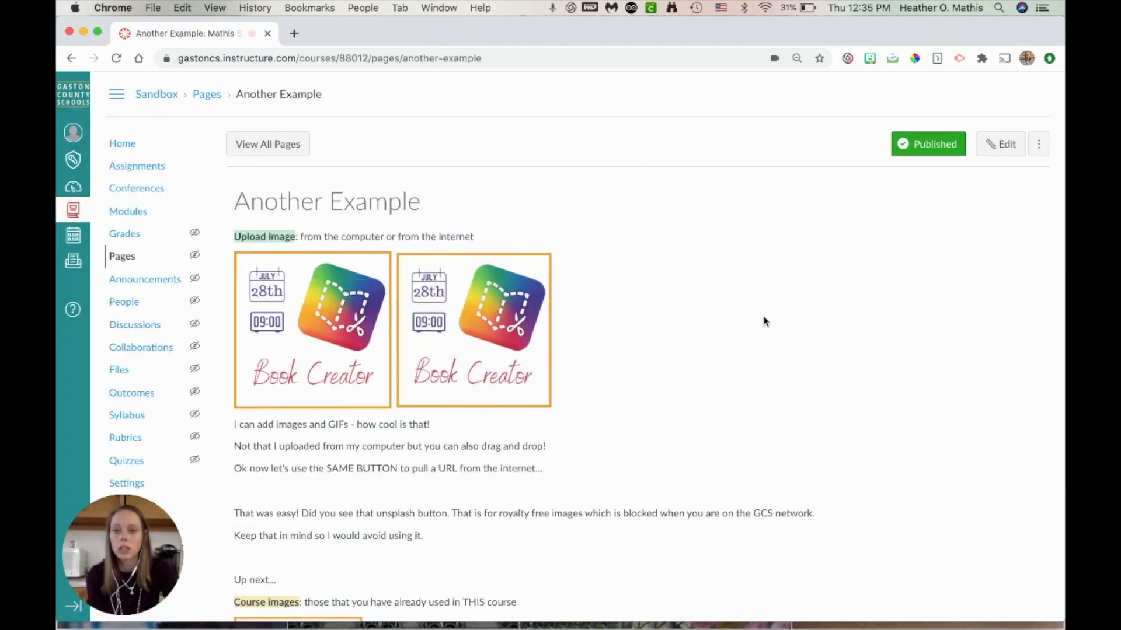
{"action": "scroll", "scroll_direction": "down", "scroll_amount": 3}
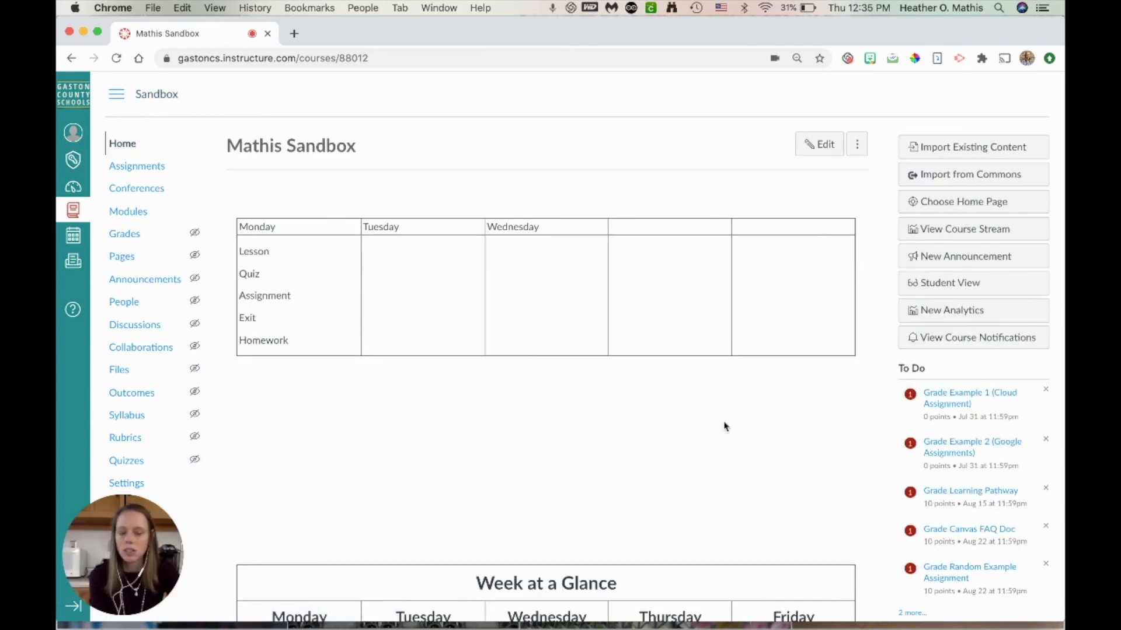
{"action": "scroll", "scroll_direction": "down", "scroll_amount": 3}
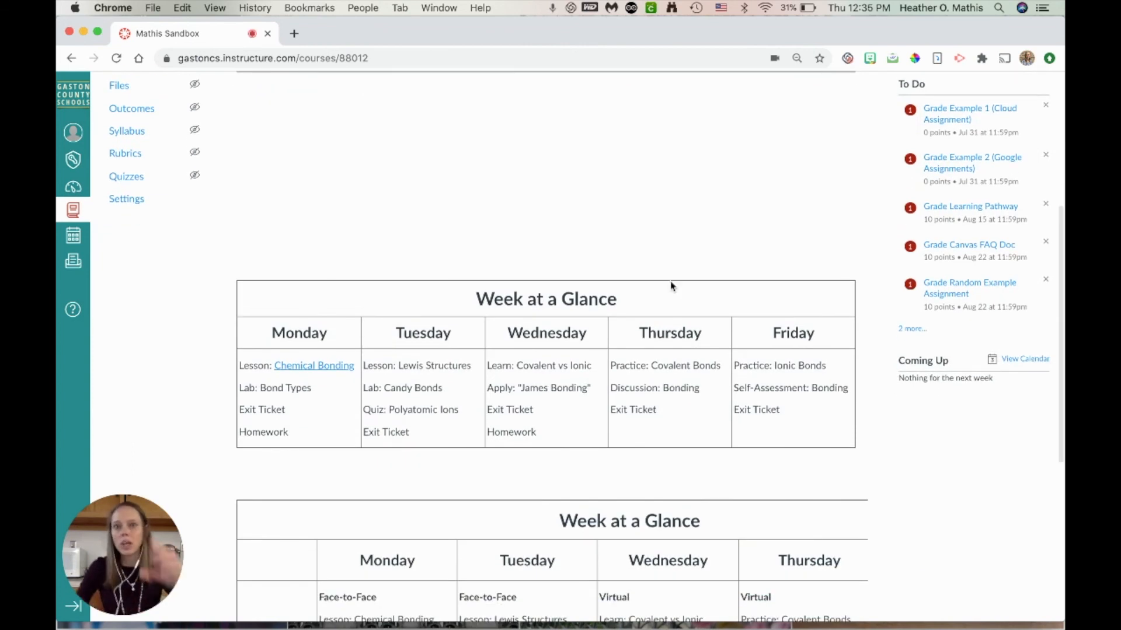